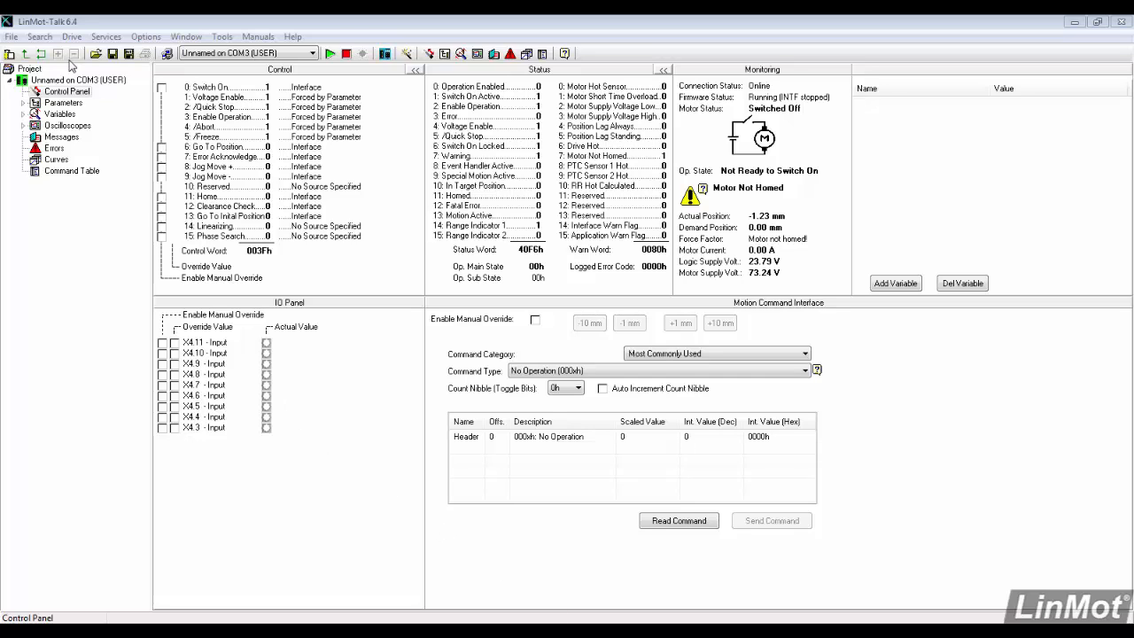
Bring up the Set Access Code dialog from the Drive menu to see the active keys
left_click(70, 36)
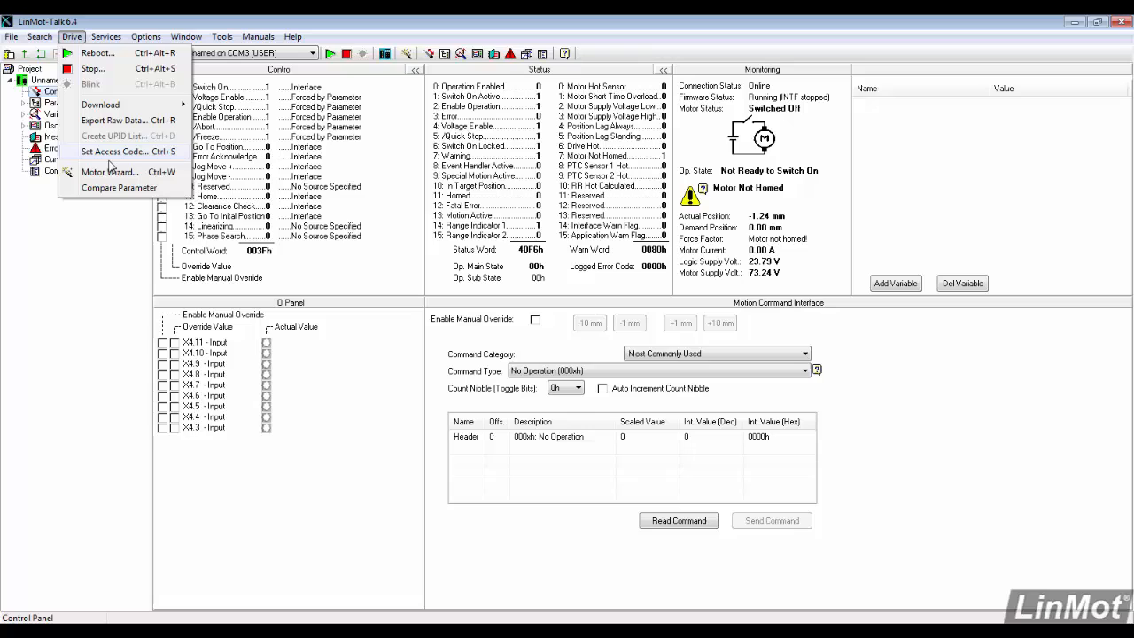
left_click(111, 152)
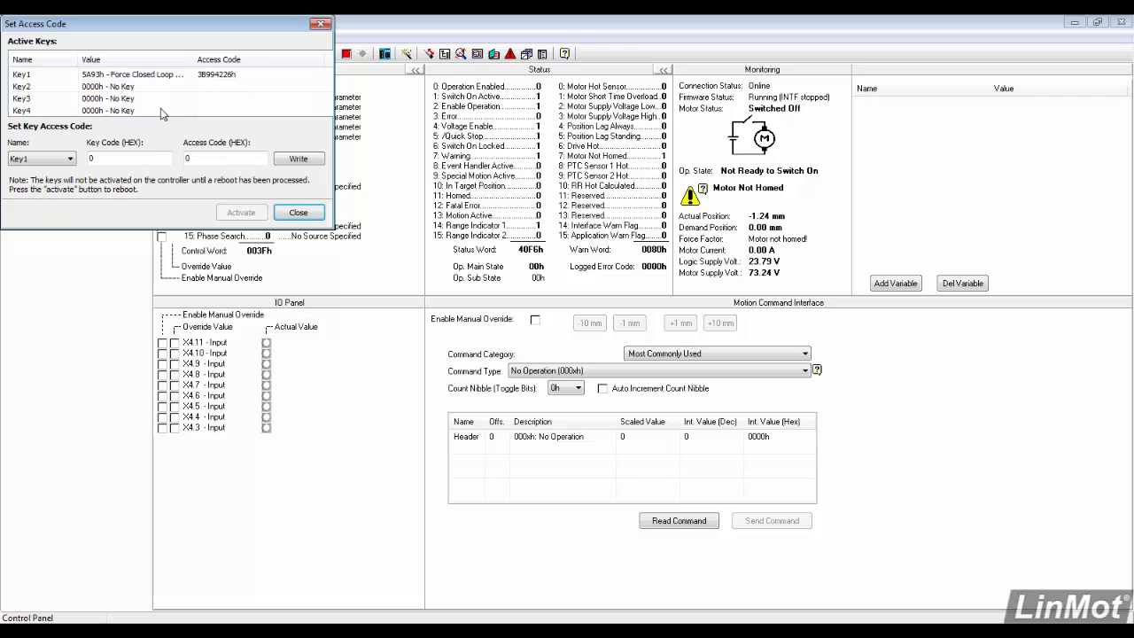
mouse_move(177, 142)
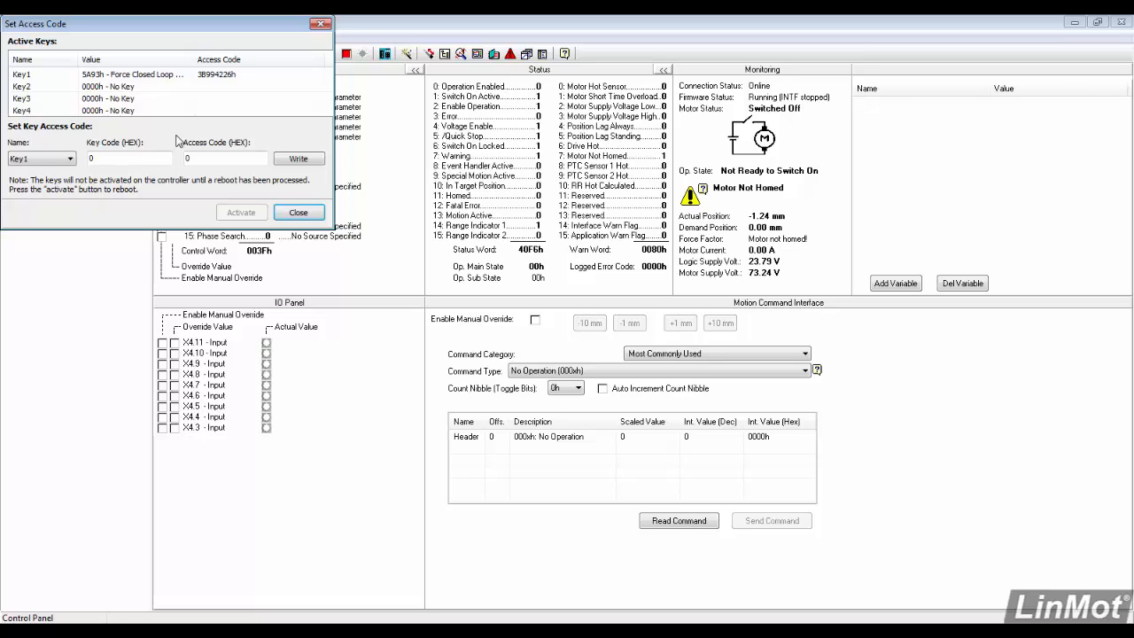
mouse_move(252, 204)
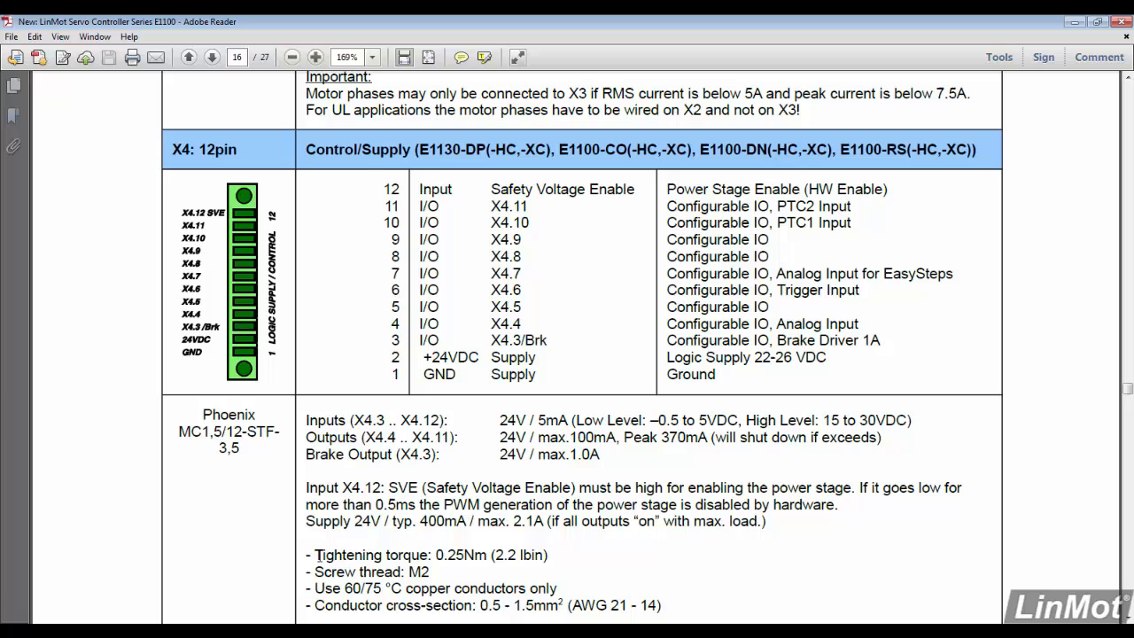
mouse_move(276, 551)
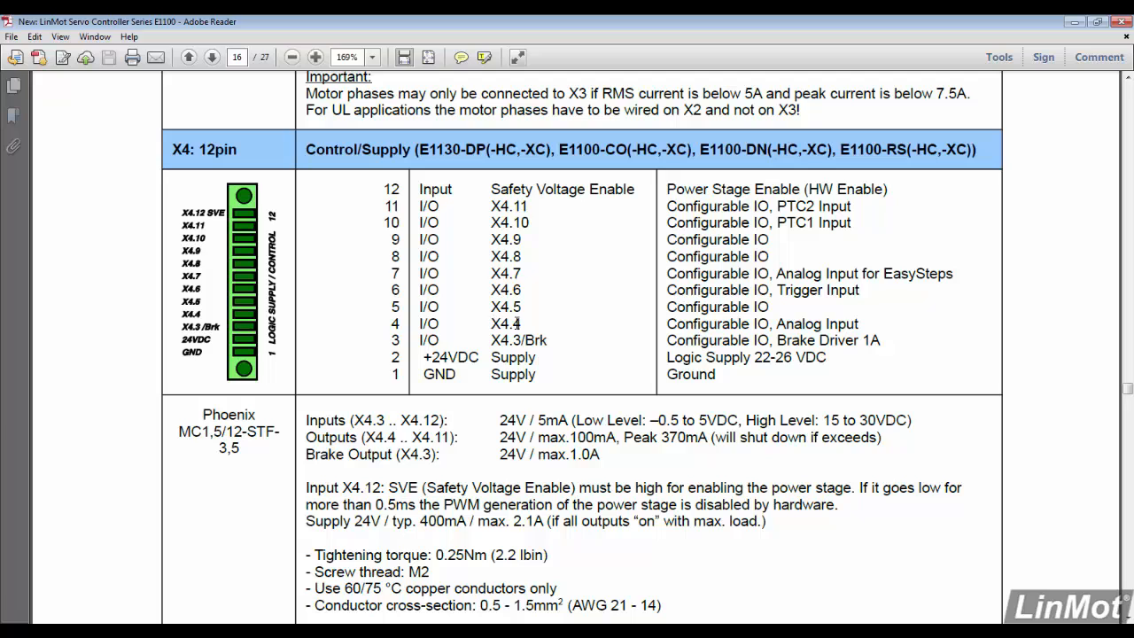
Consult the E1100 manual's X4 connector pinout table and return to LinMot-Talk
double_click(505, 322)
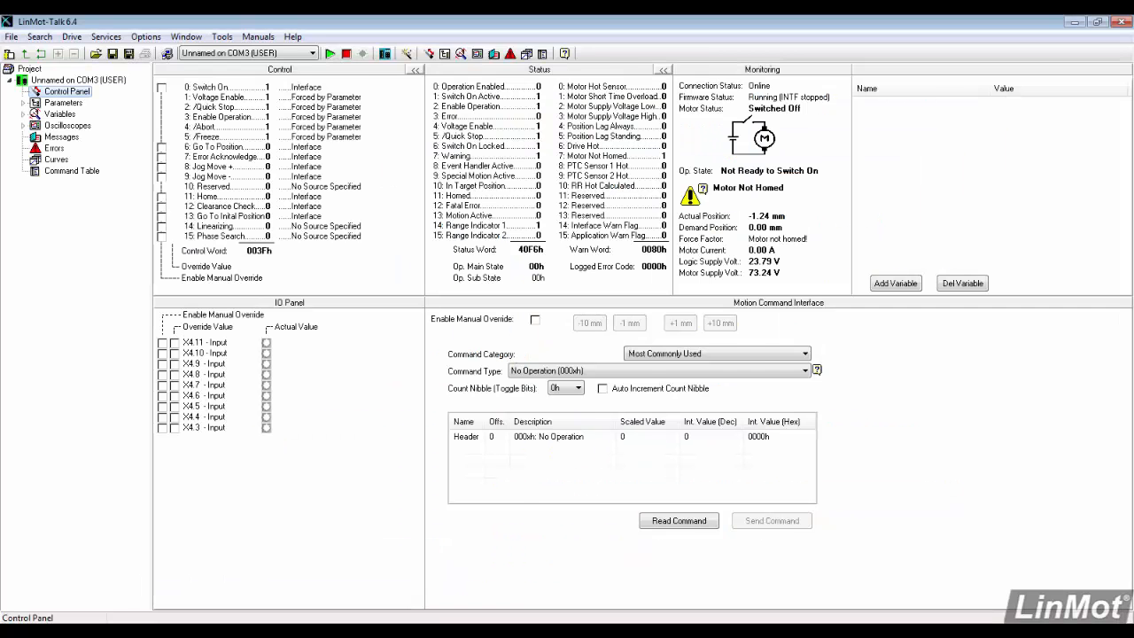
In X4 I/O Definitions, make IO X4.4 an Analog Input with signal type Force
left_click(21, 103)
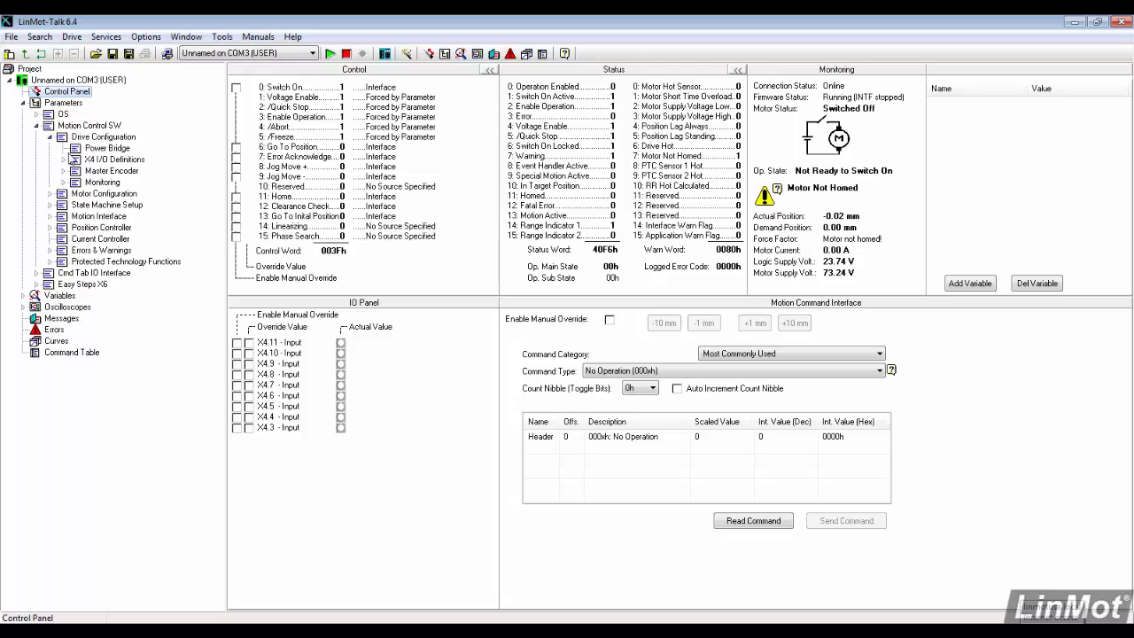
left_click(114, 160)
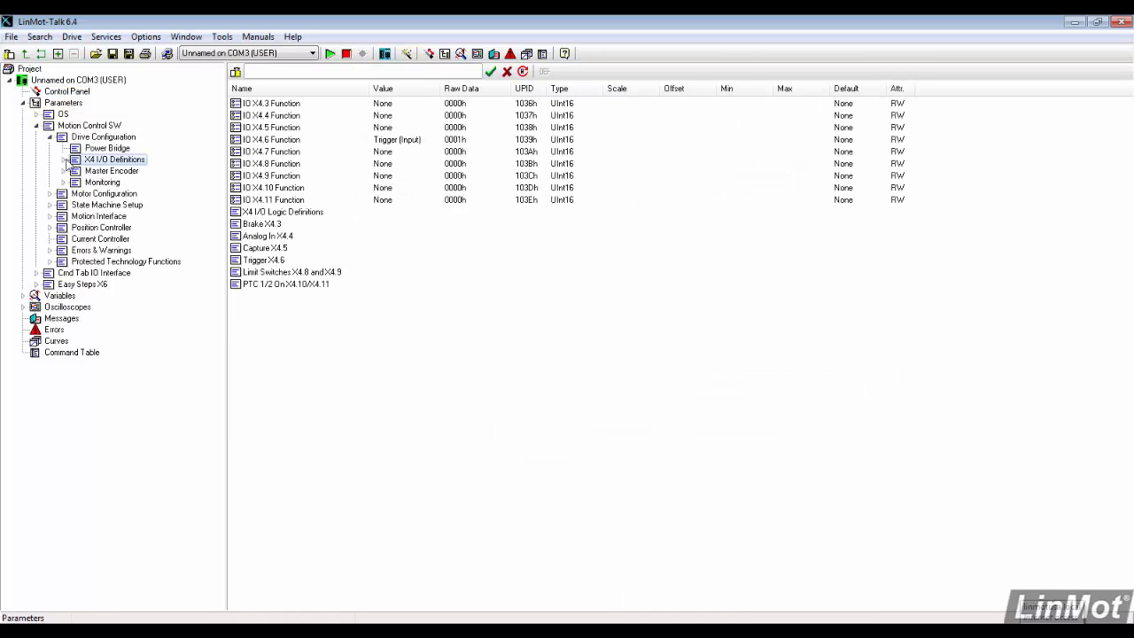
left_click(270, 115)
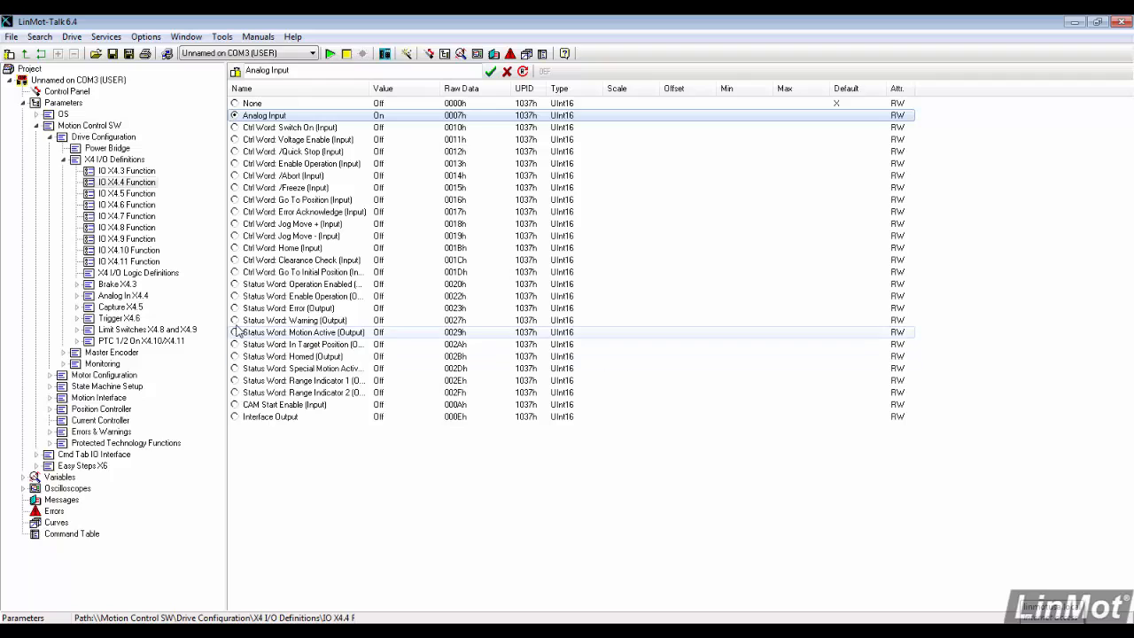
left_click(122, 294)
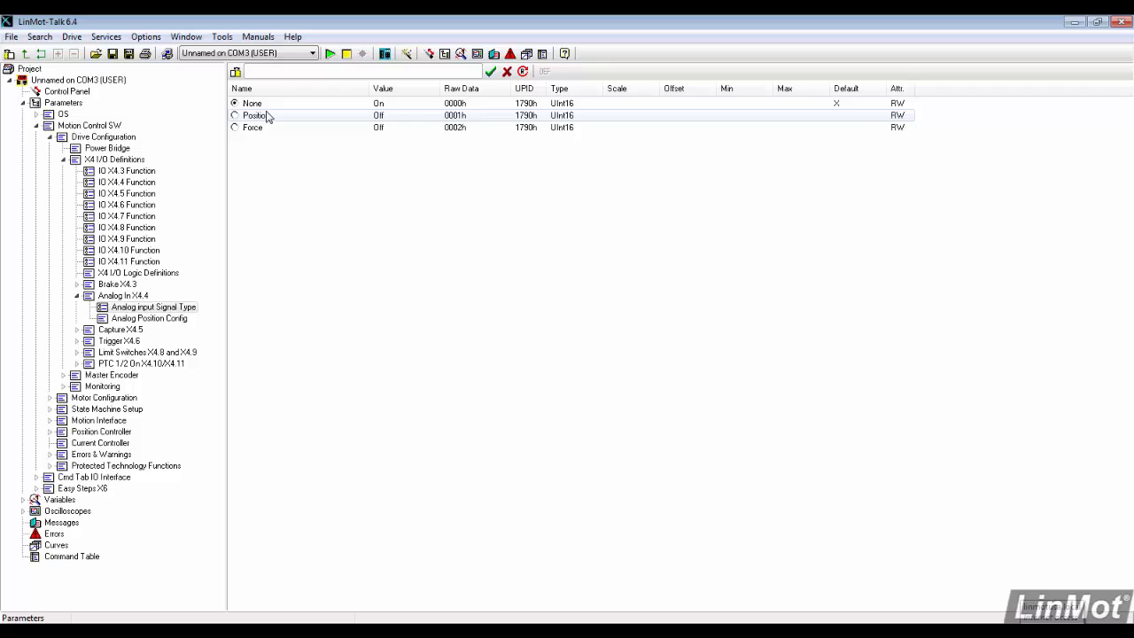
left_click(234, 127)
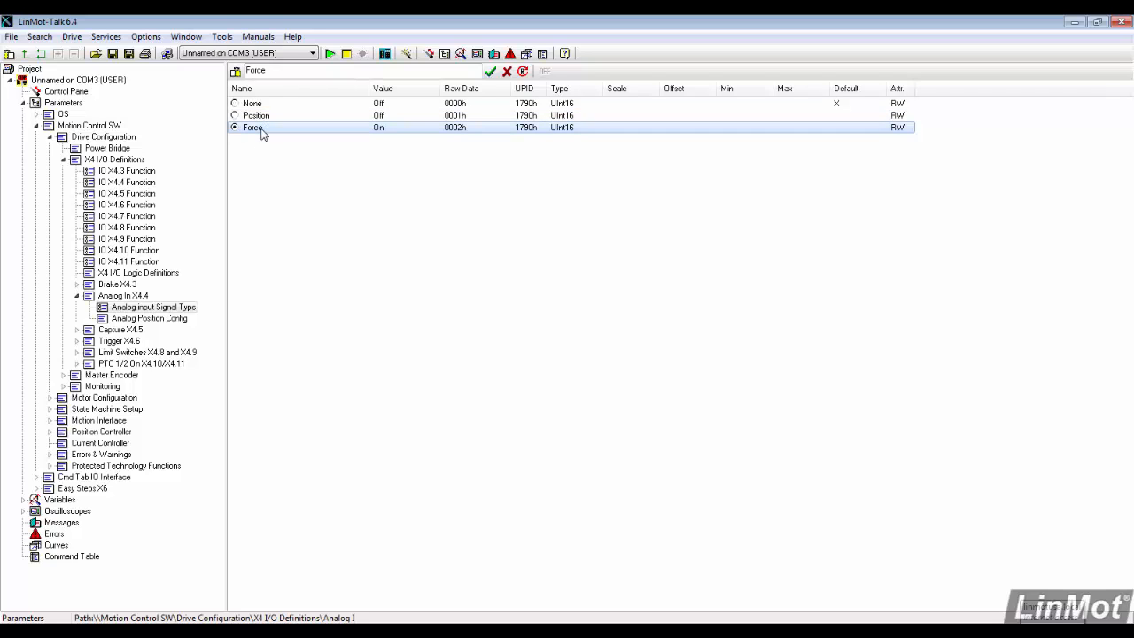
left_click(78, 295)
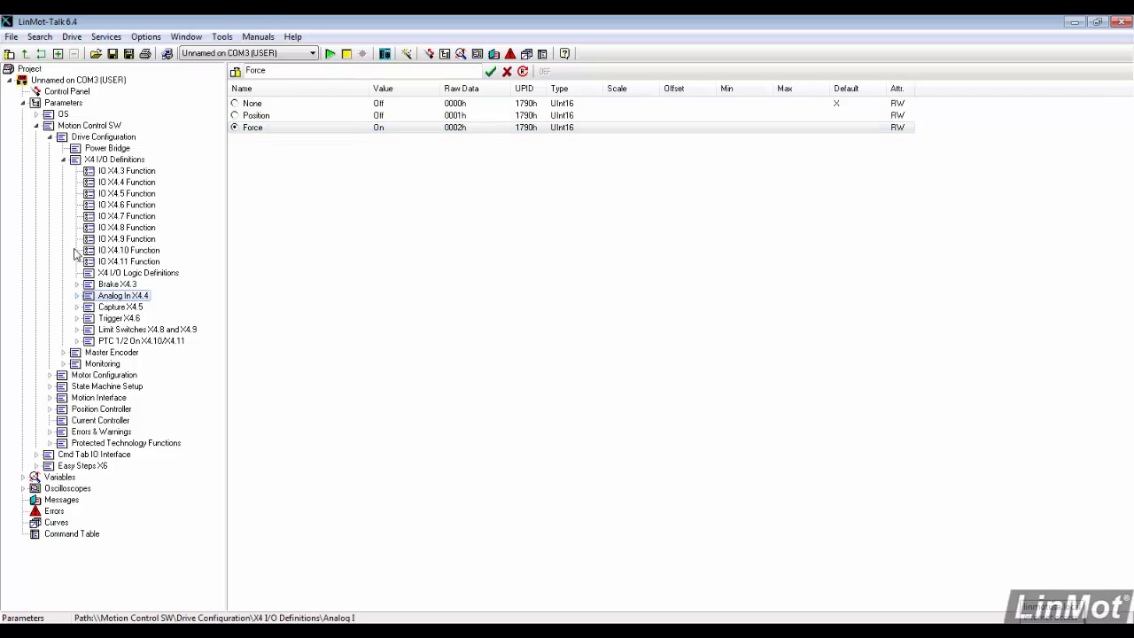
left_click(50, 136)
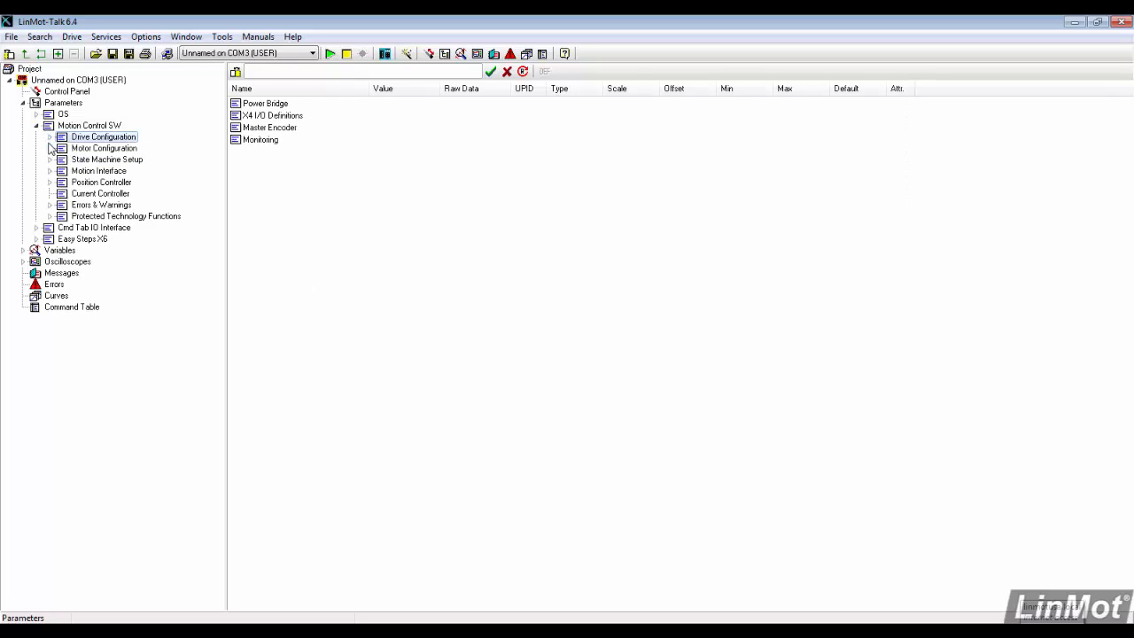
Select X4.4 as analog force feedback input and scale 0 V to -222 N, 10 V to 222 N
left_click(68, 92)
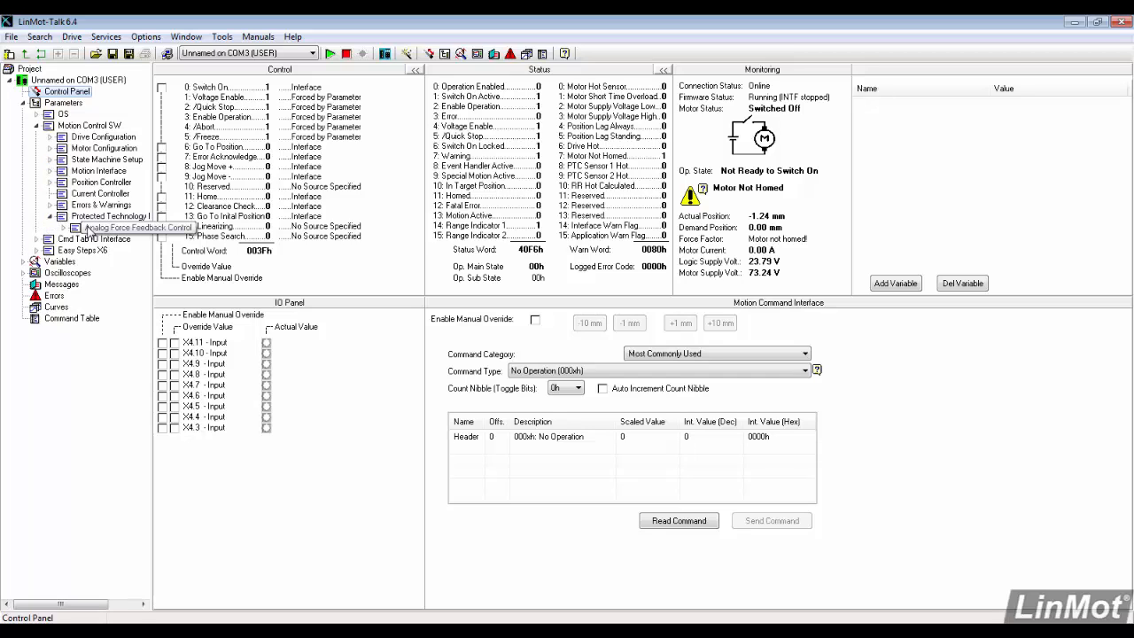
left_click(138, 227)
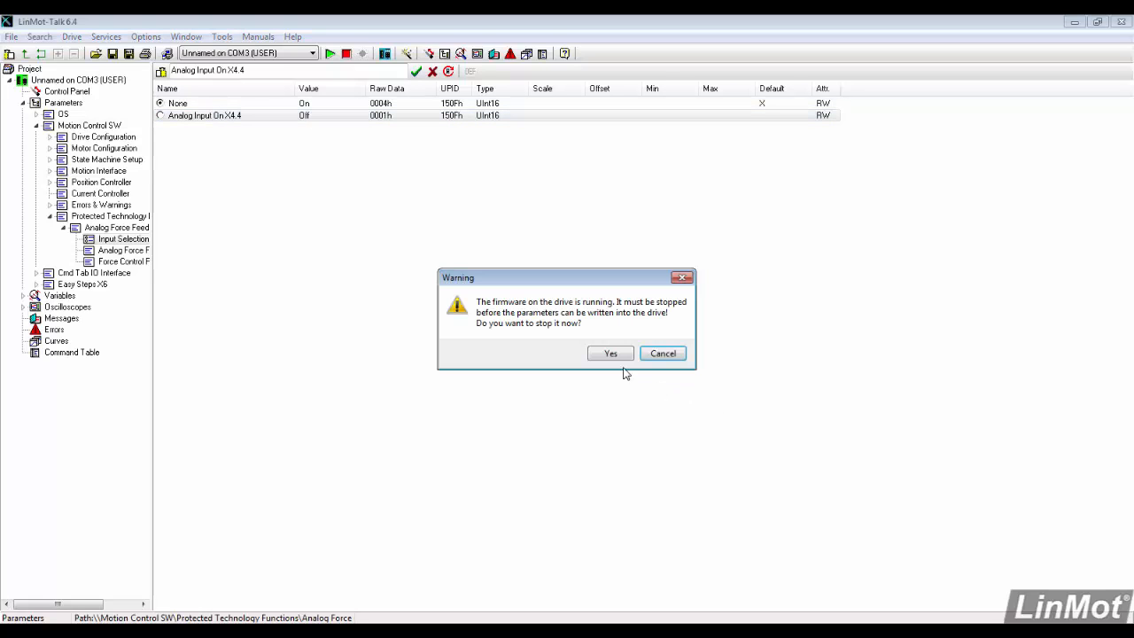
left_click(609, 353)
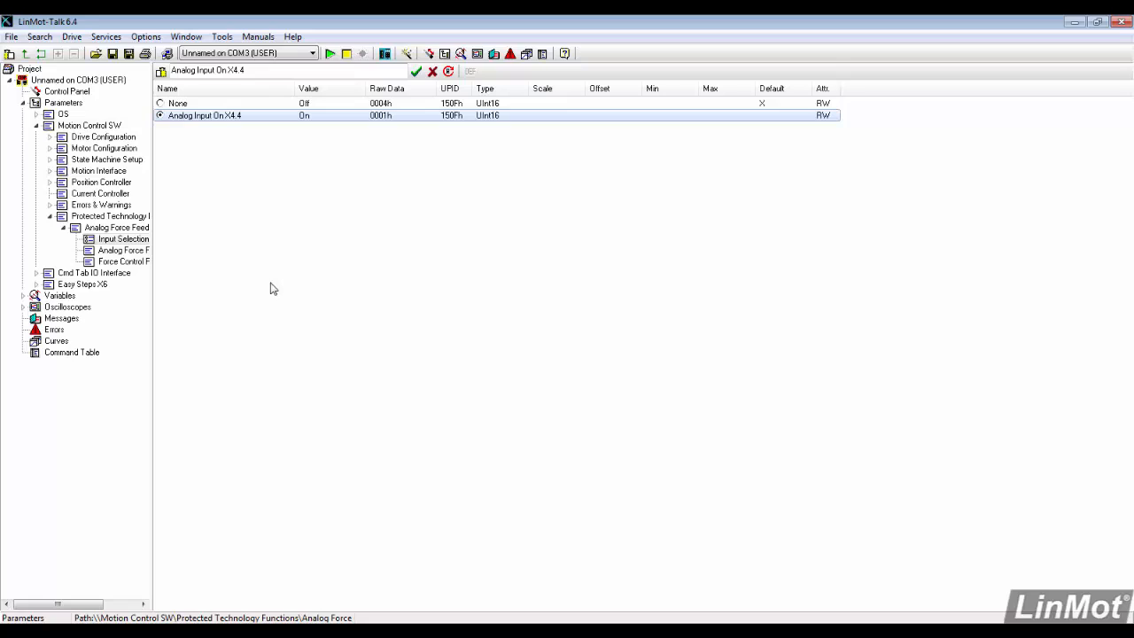
left_click(124, 250)
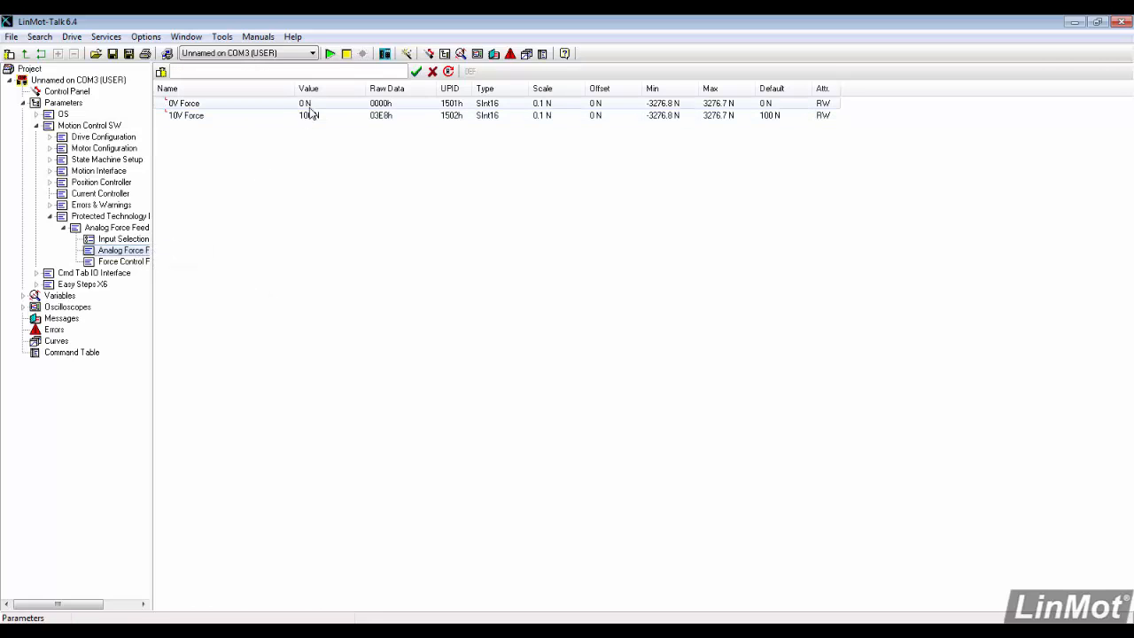
left_click(185, 103)
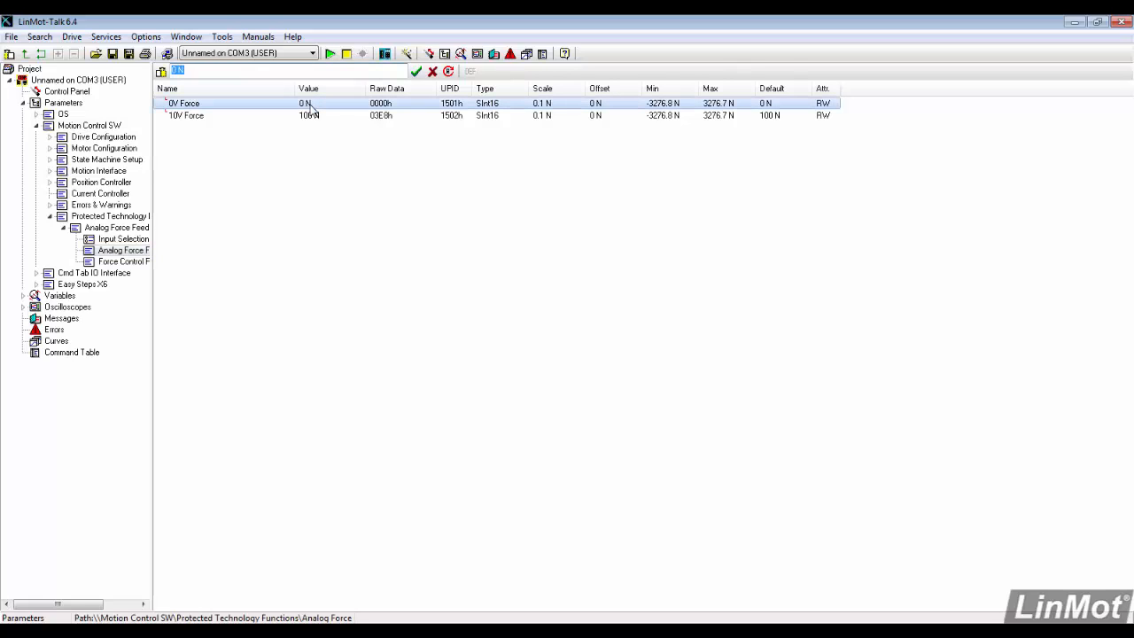
type("-222")
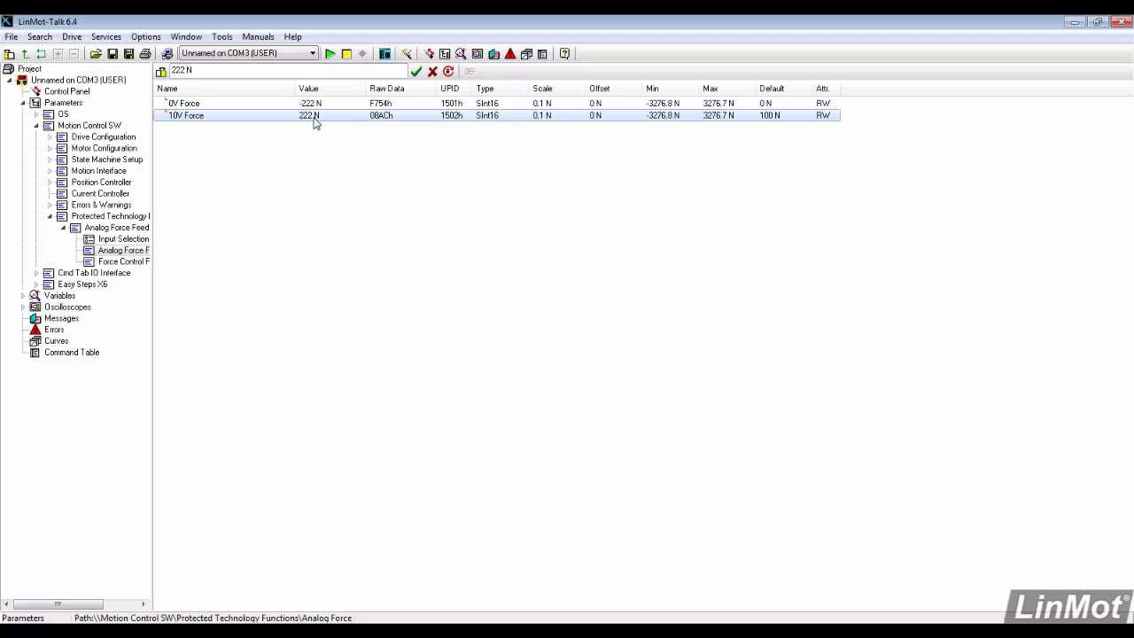
left_click(429, 53)
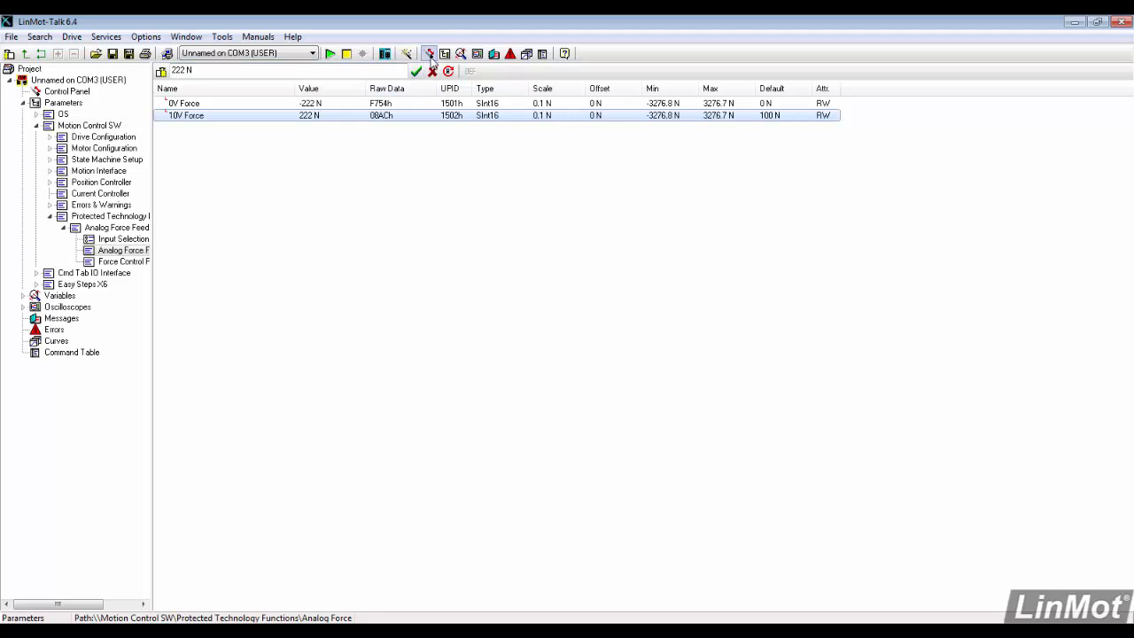
Add MC SW Force Control > Measured Force to the control panel's monitored variables
left_click(429, 53)
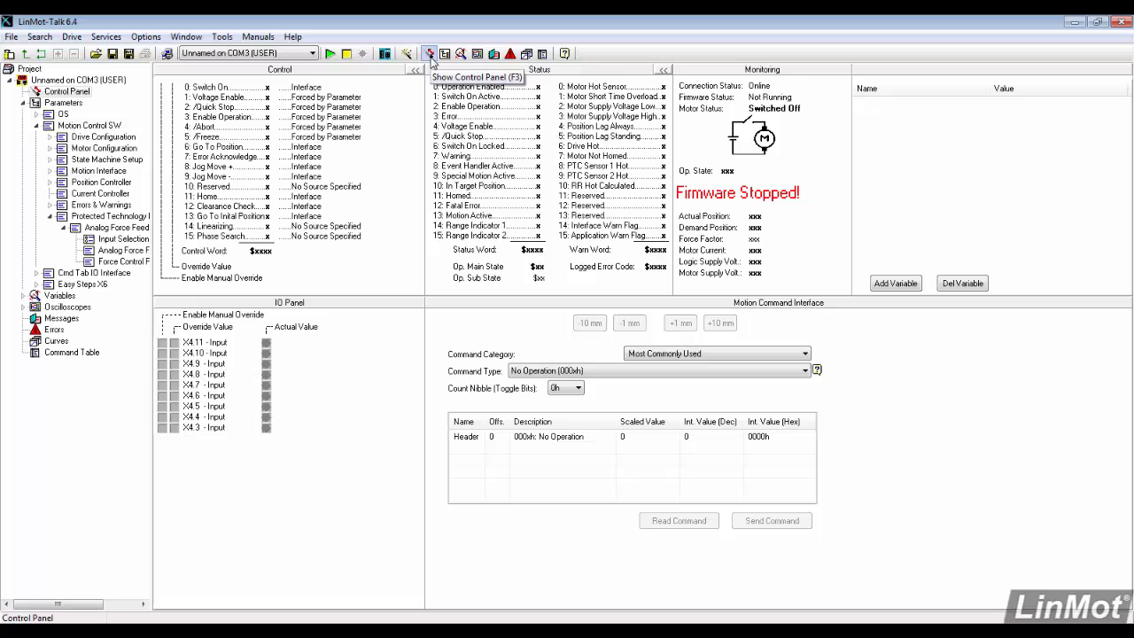
mouse_move(329, 53)
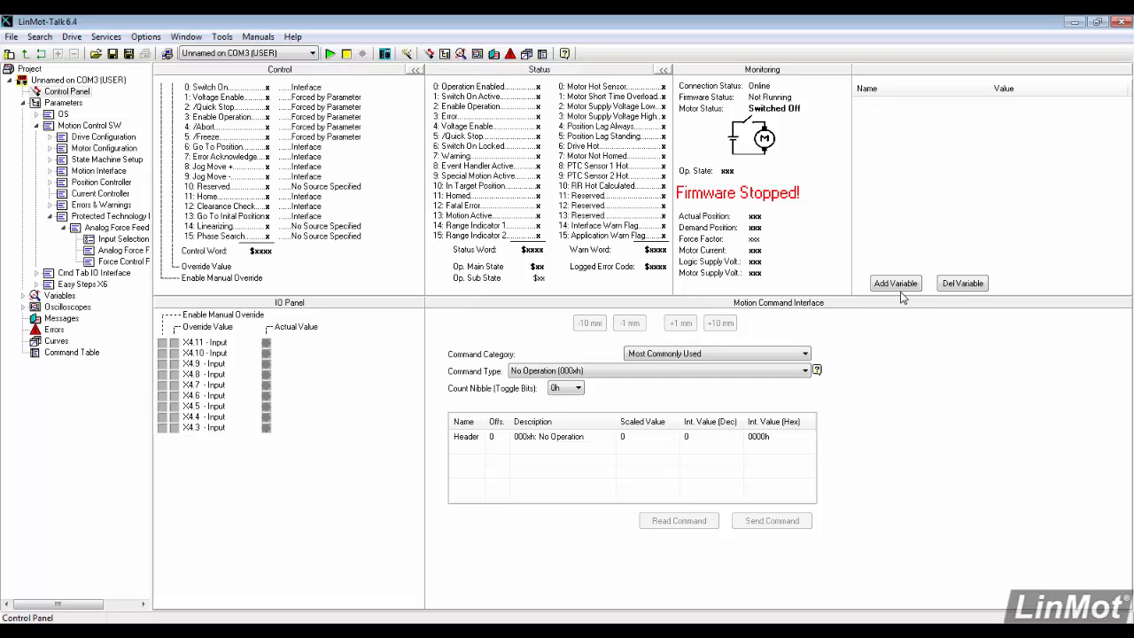
left_click(895, 283)
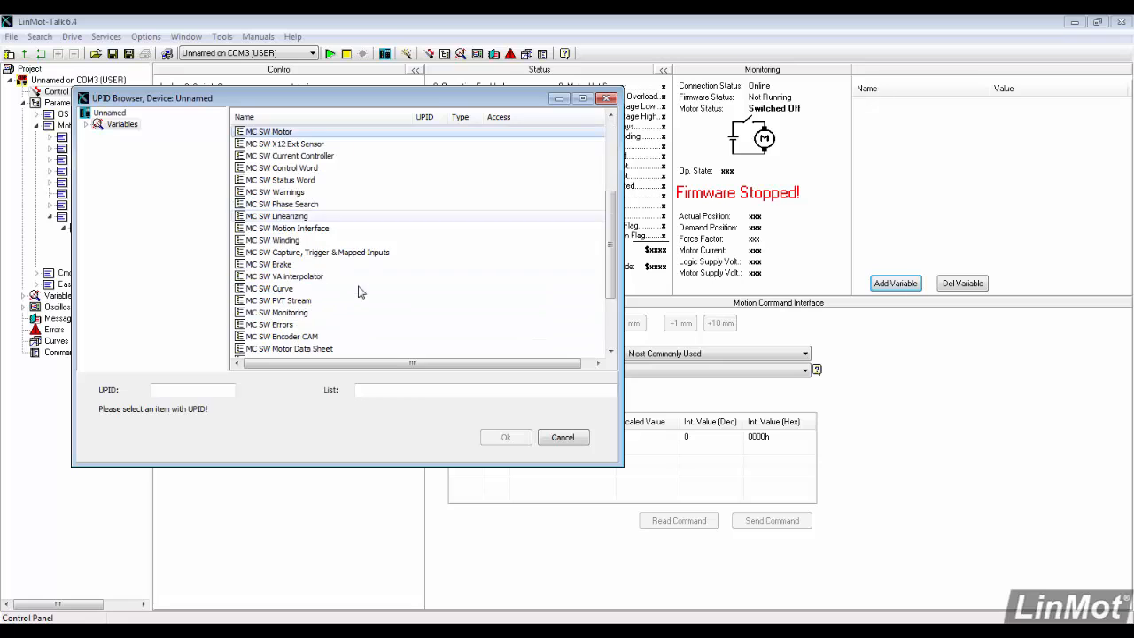
scroll("down", 3)
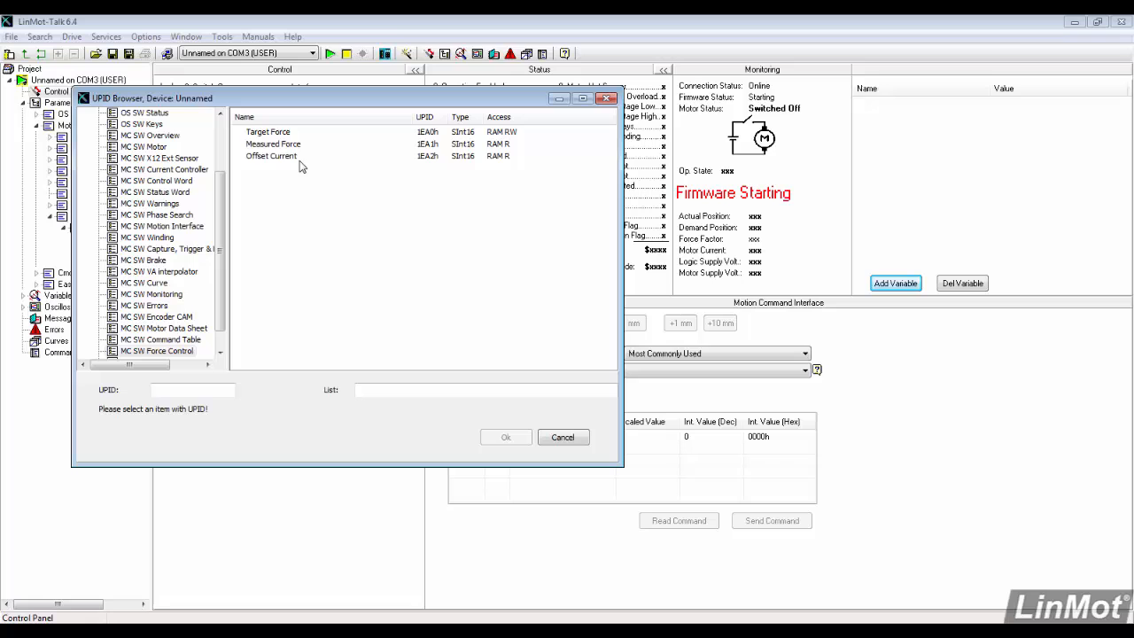
left_click(273, 143)
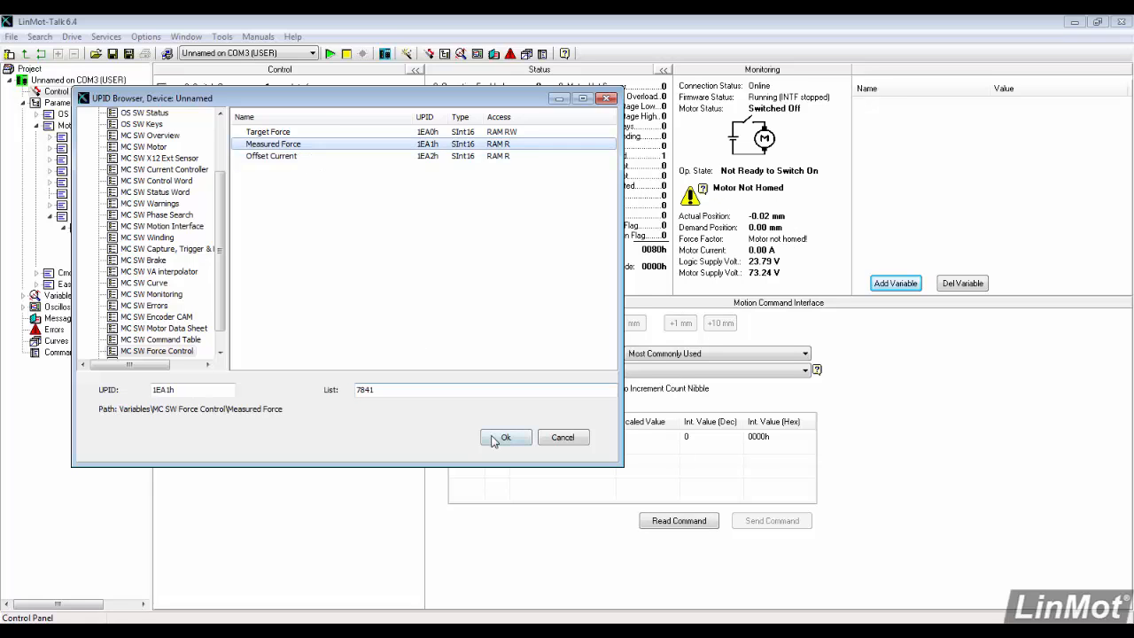
left_click(505, 436)
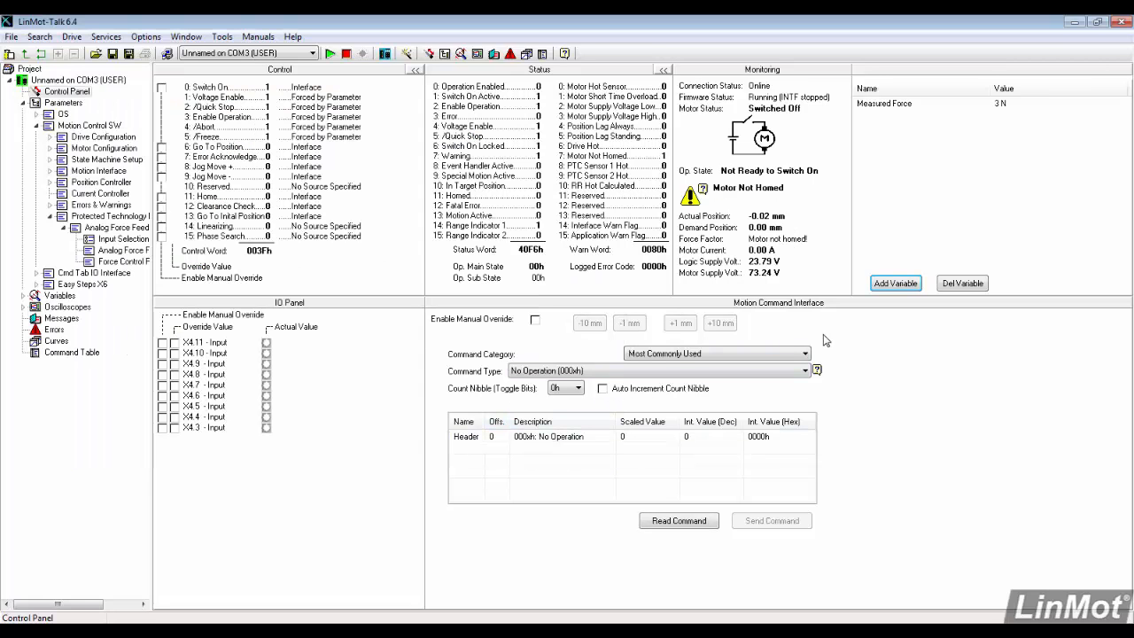
mouse_move(971, 135)
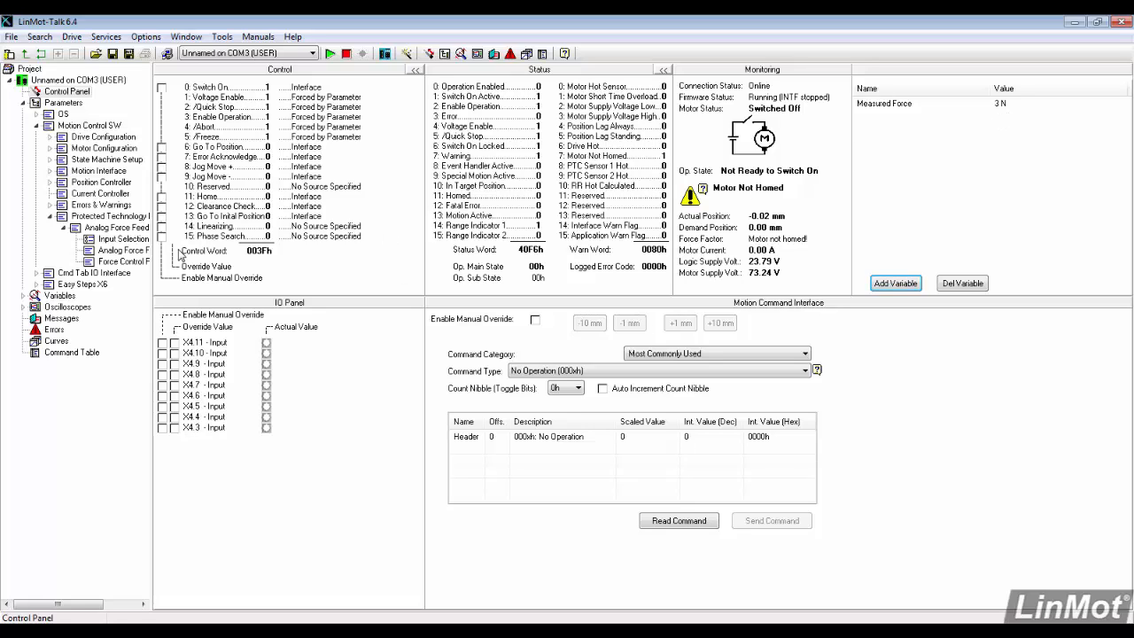
Retune the scaling to -225 N at 0 V and 218 N at 10 V, then check Measured Force reads near 0 N
left_click(124, 249)
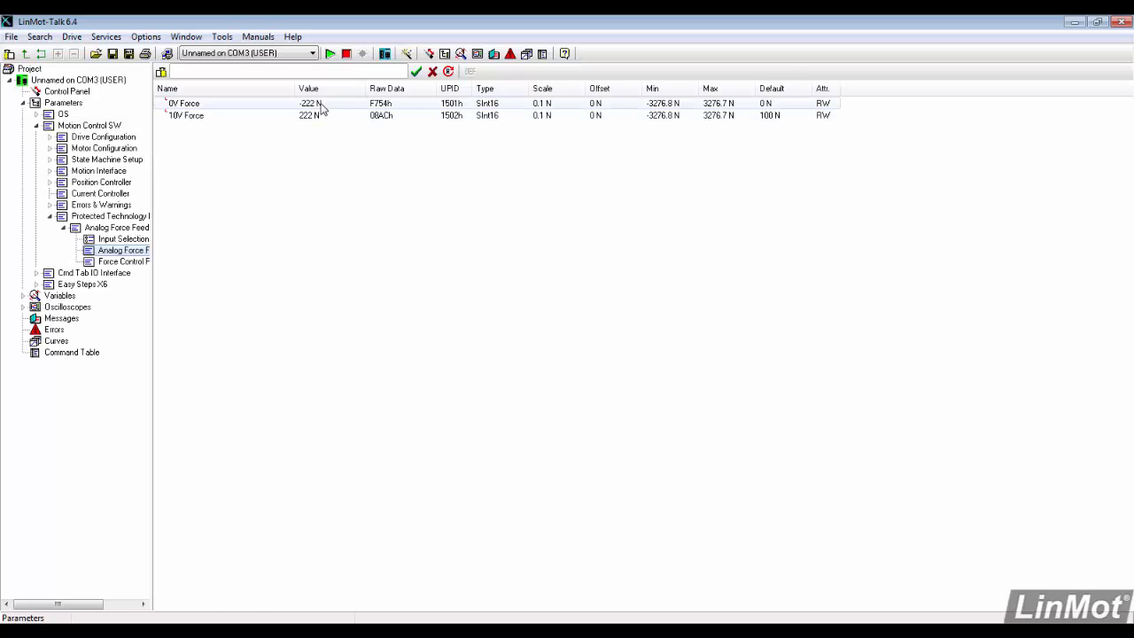
left_click(185, 102)
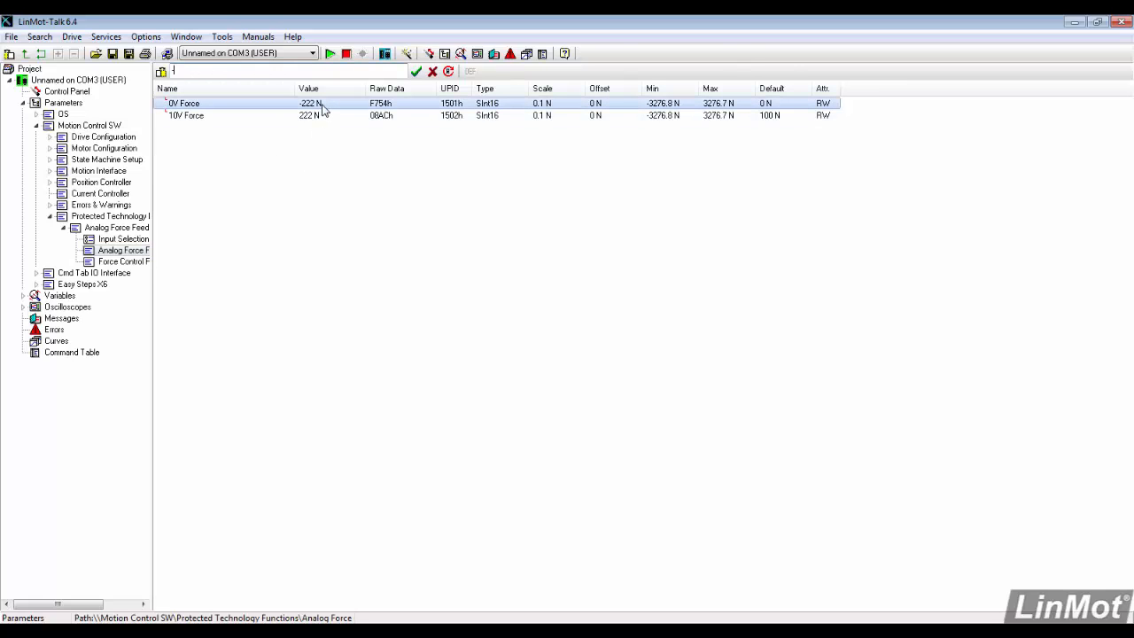
type("-225 N")
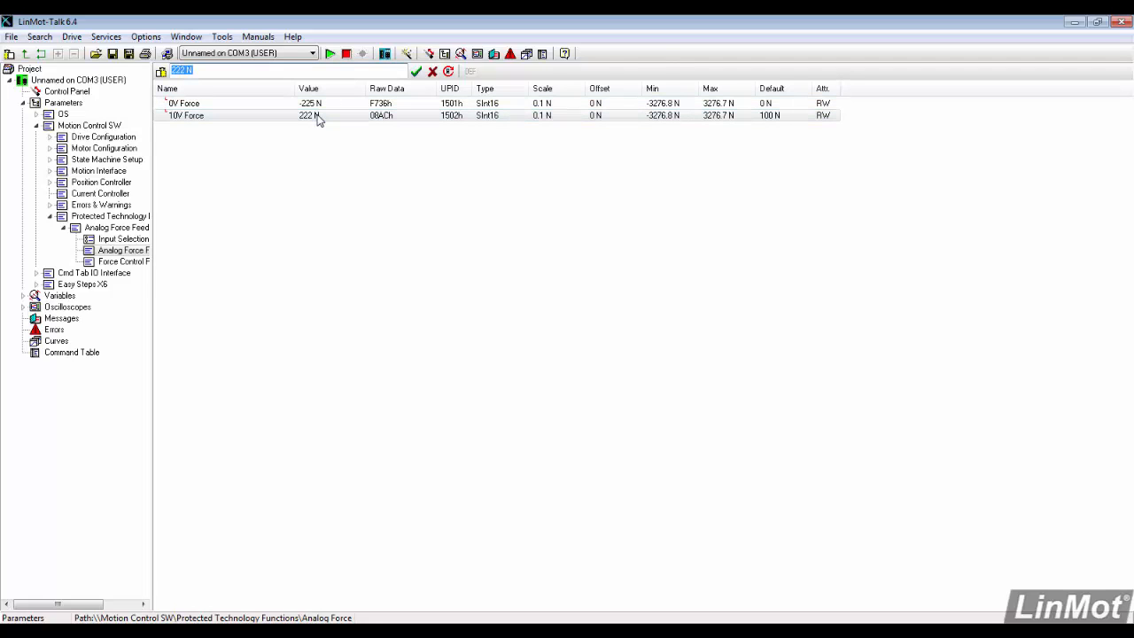
type("218")
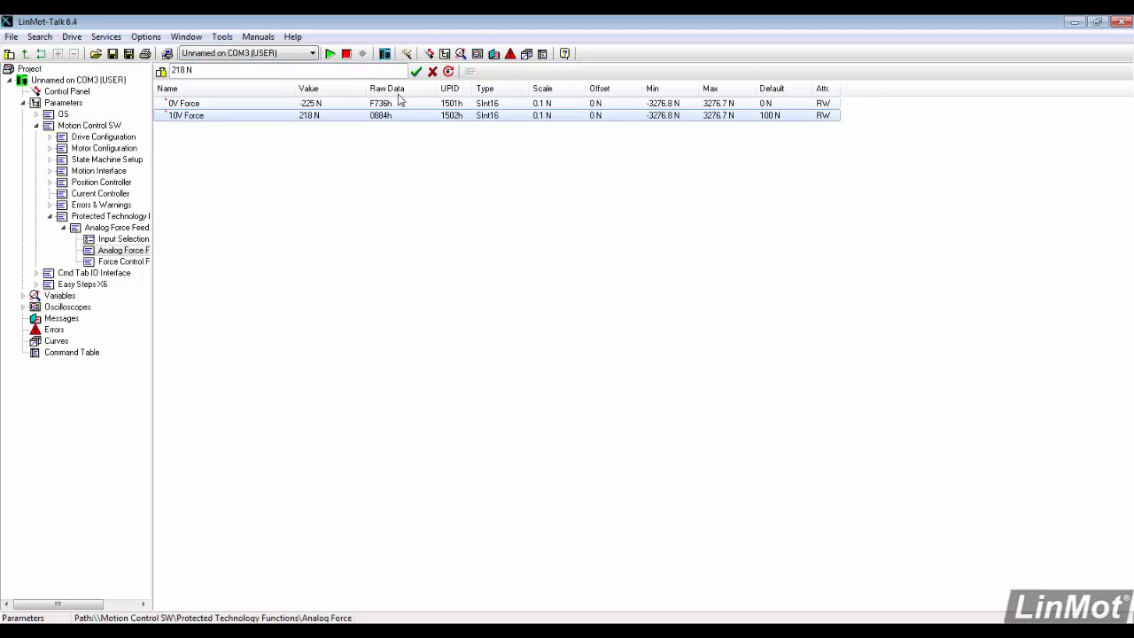
left_click(428, 53)
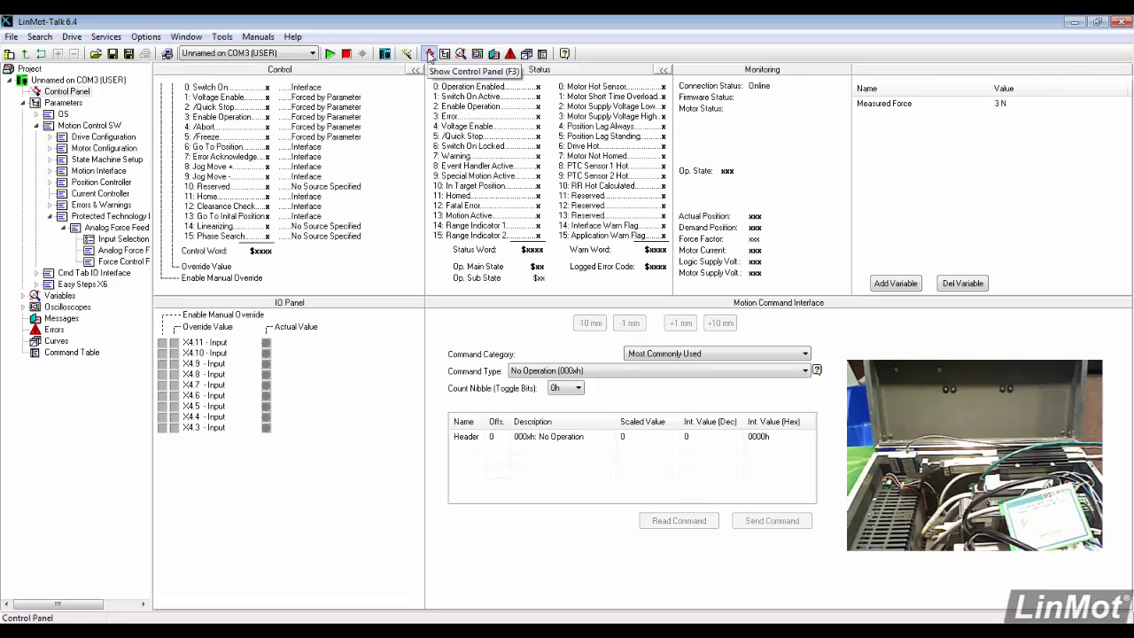
left_click(429, 53)
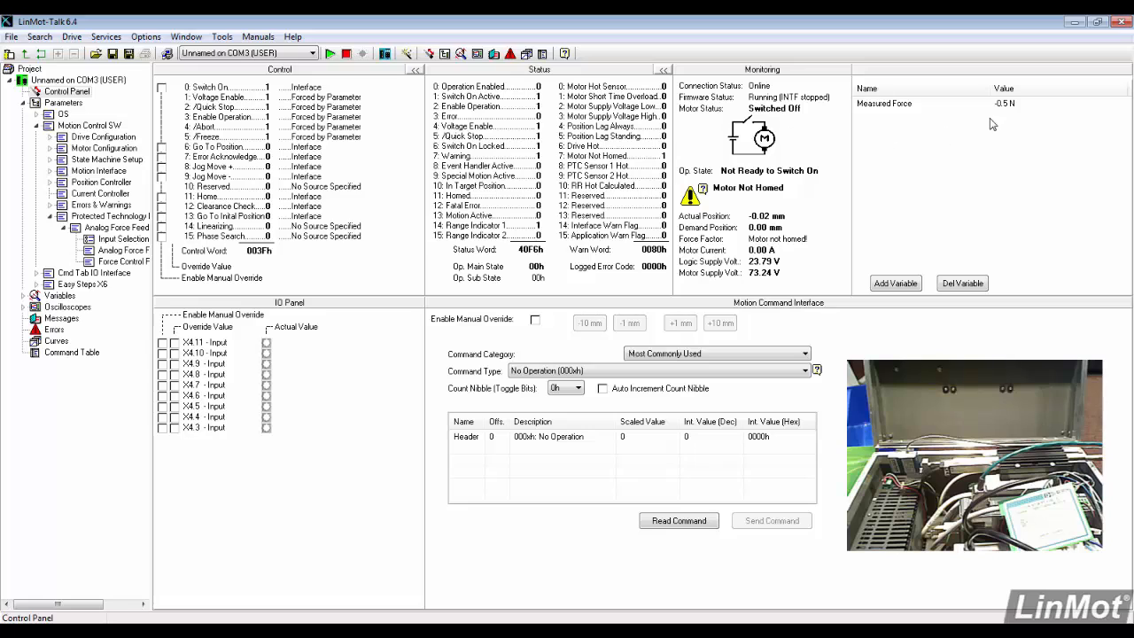